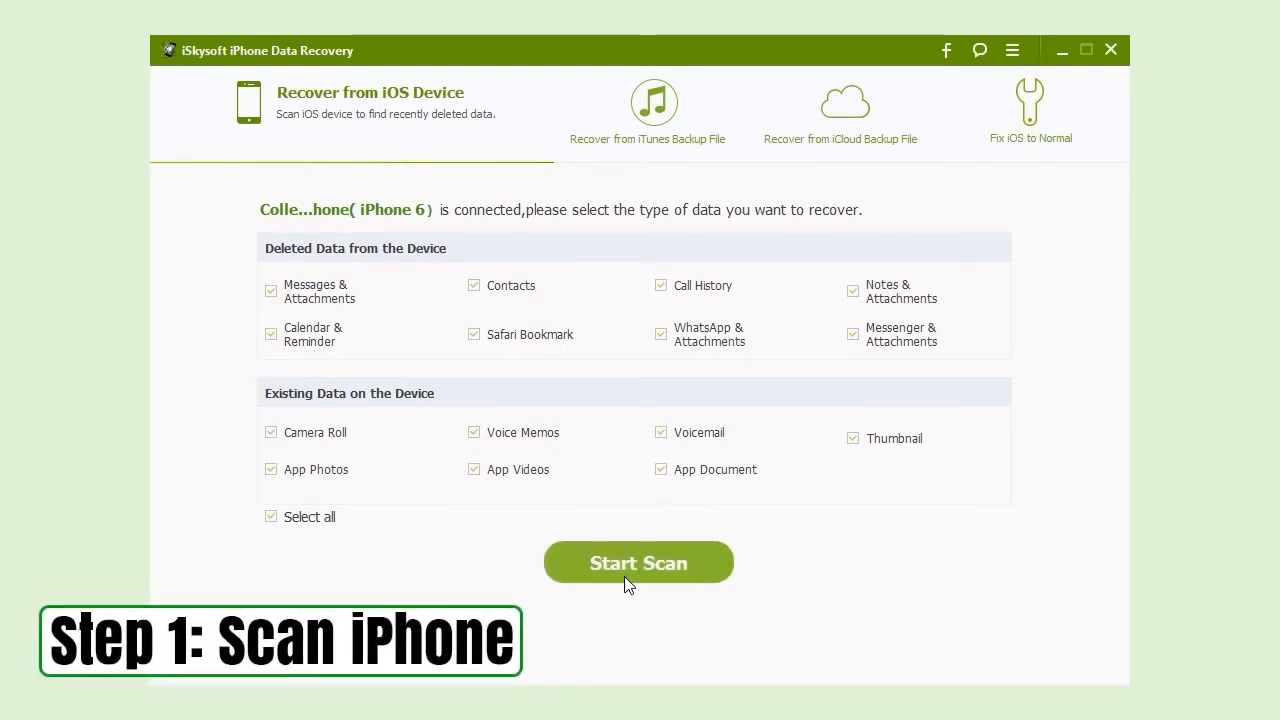
# - Run a full scan of the connected iPhone 6 and list its recoverable Messages
pyautogui.click(638, 562)
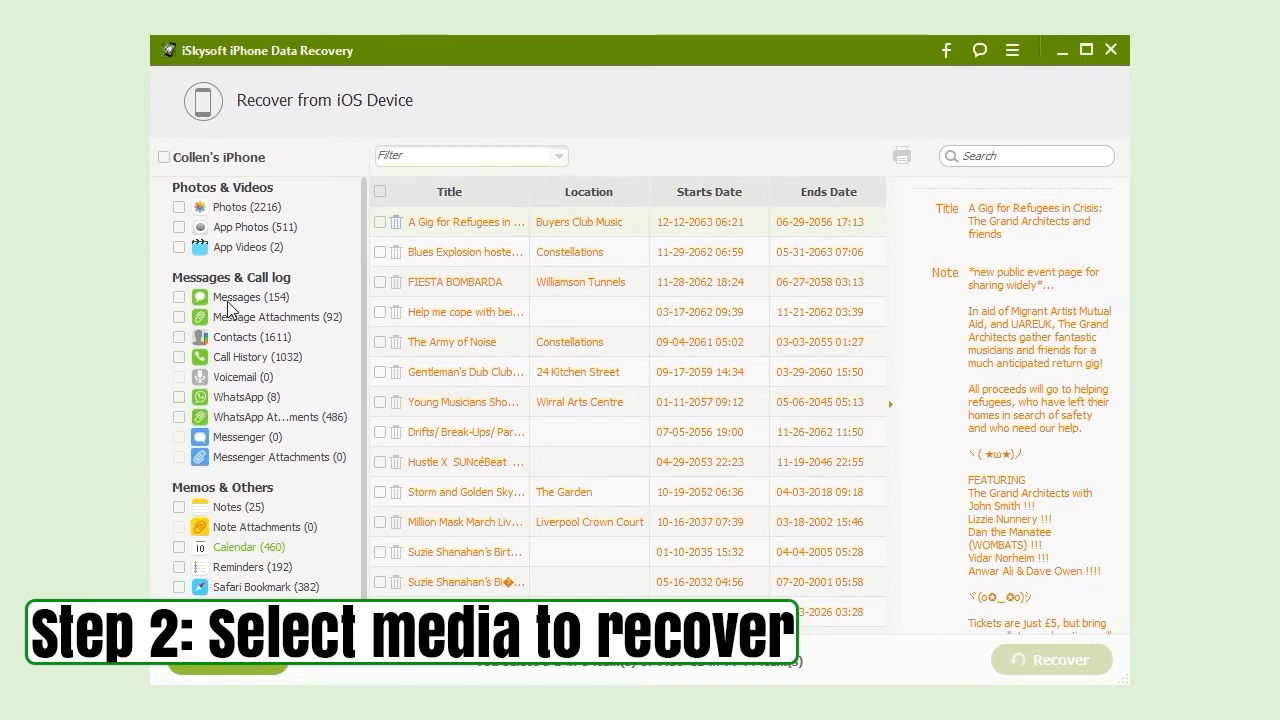
pyautogui.click(250, 296)
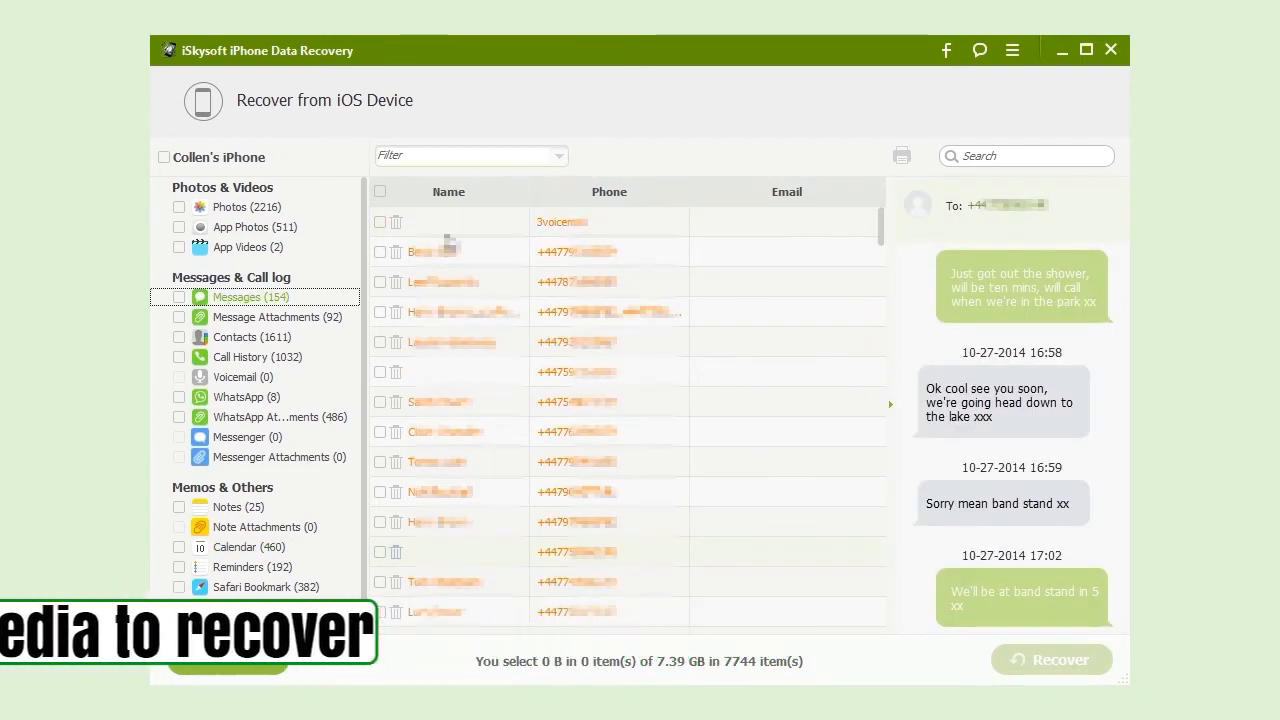
# - Preview the "Got you on 10-10 Monday" thread and tick it for recovery (1 item selected)
pyautogui.scroll(-3)
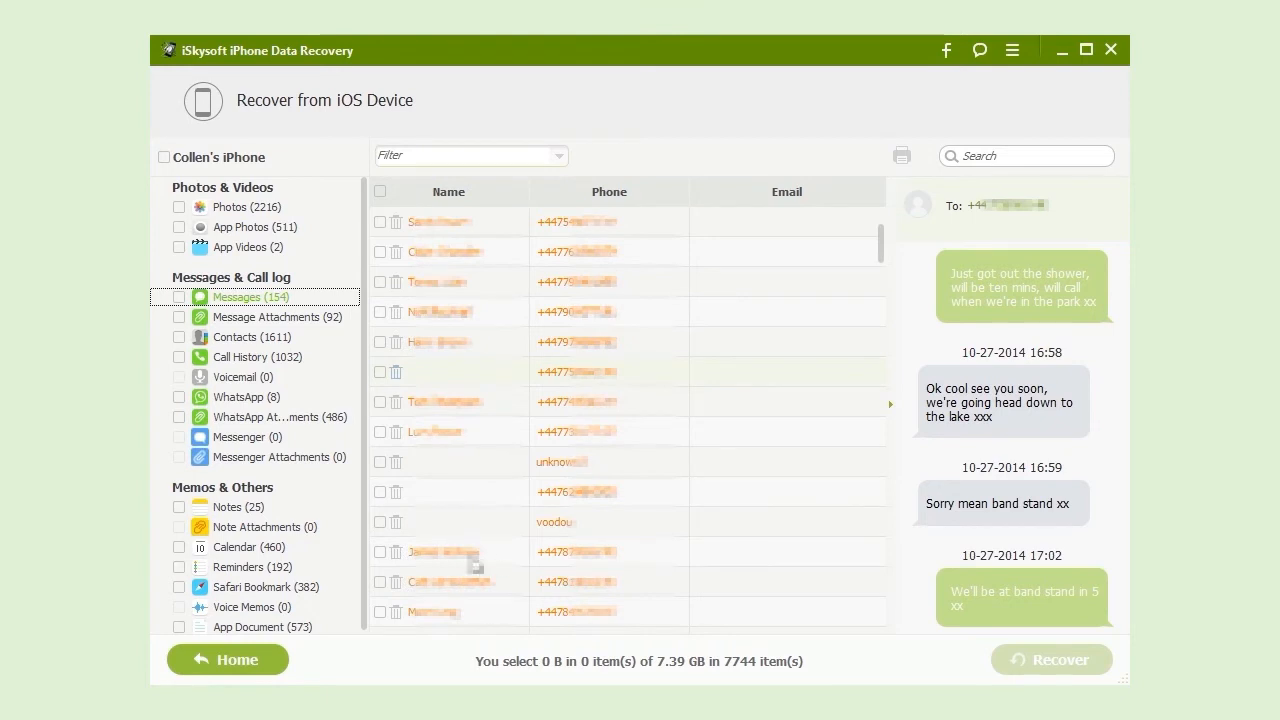
pyautogui.click(444, 552)
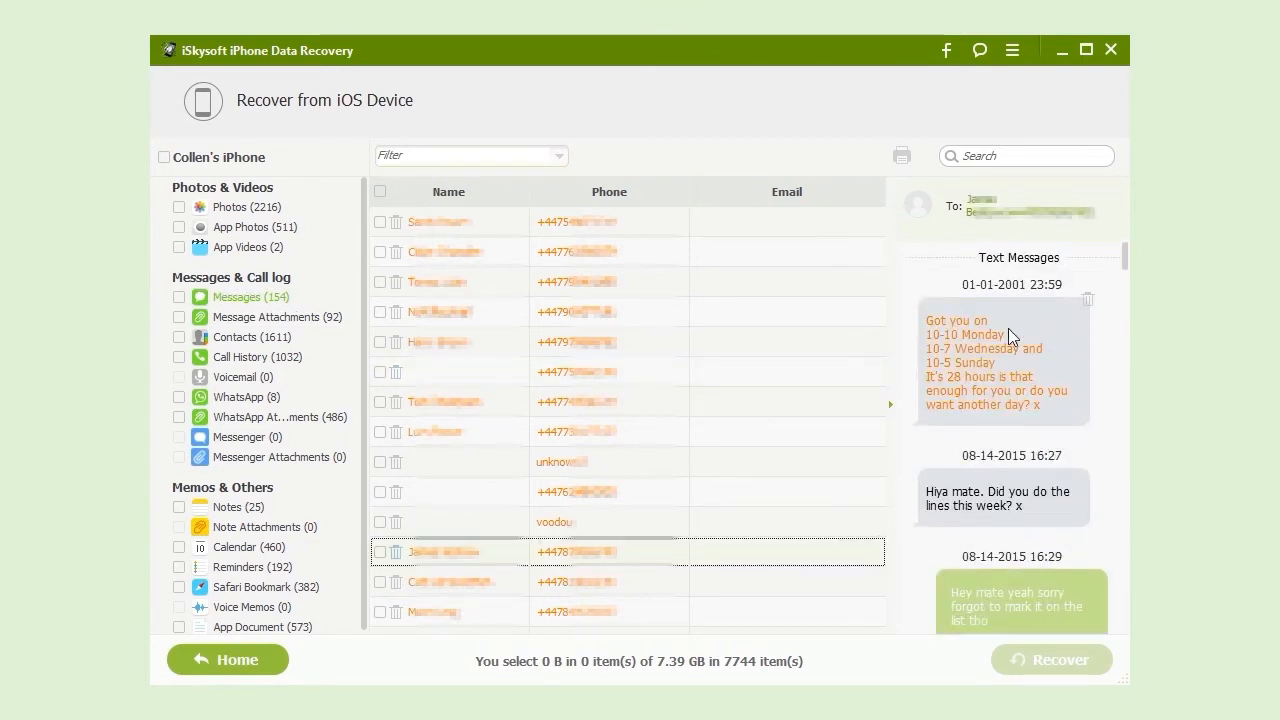
pyautogui.click(380, 552)
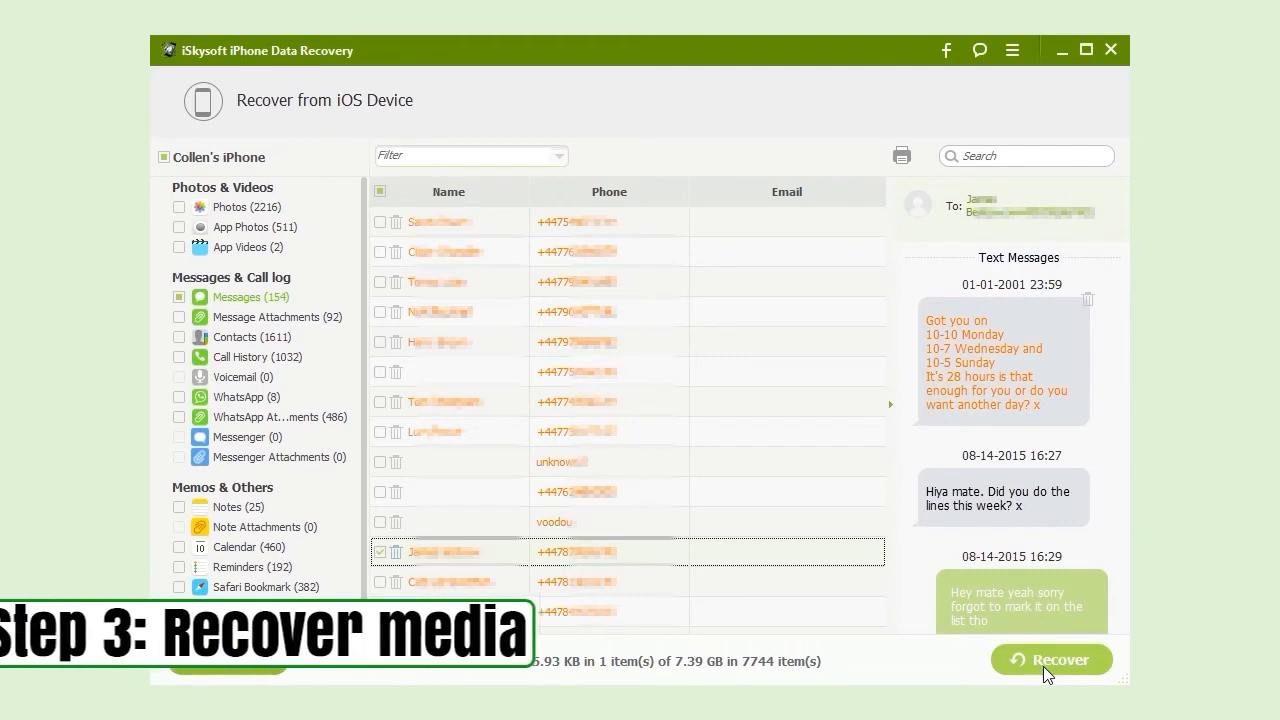
# - Recover the marked thread to the computer's Documents folder
pyautogui.click(1052, 660)
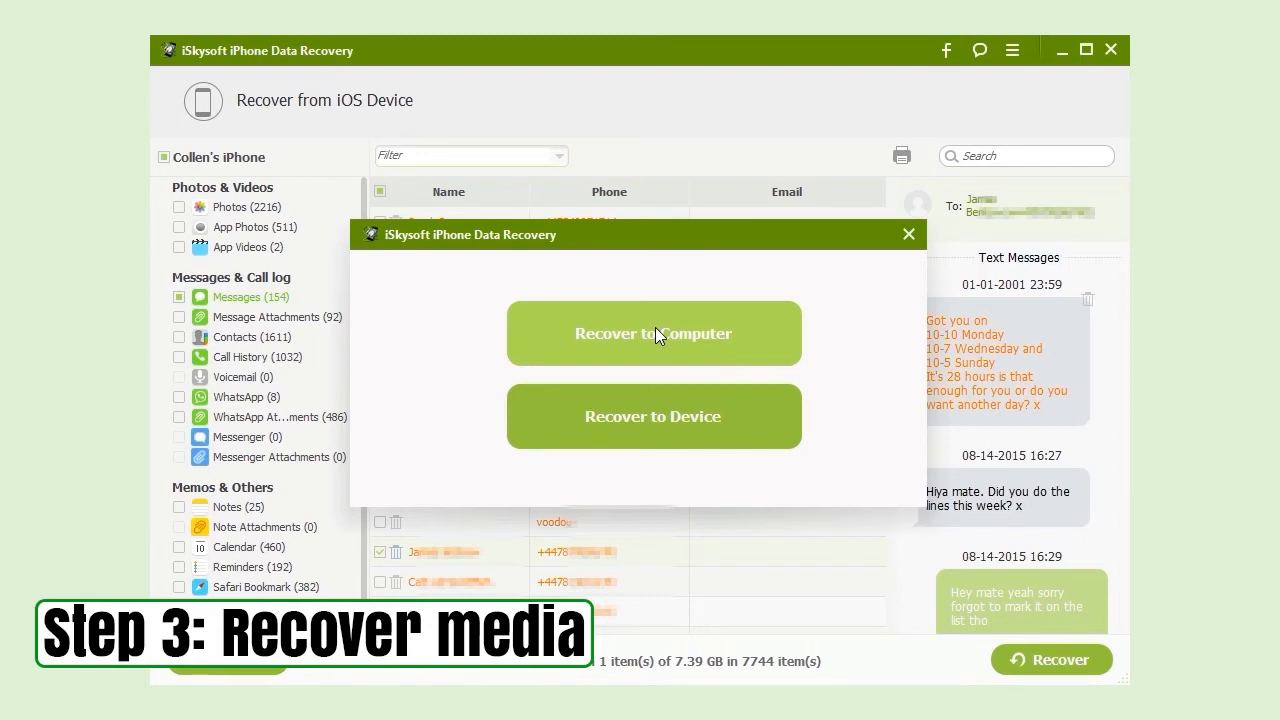
pyautogui.click(652, 332)
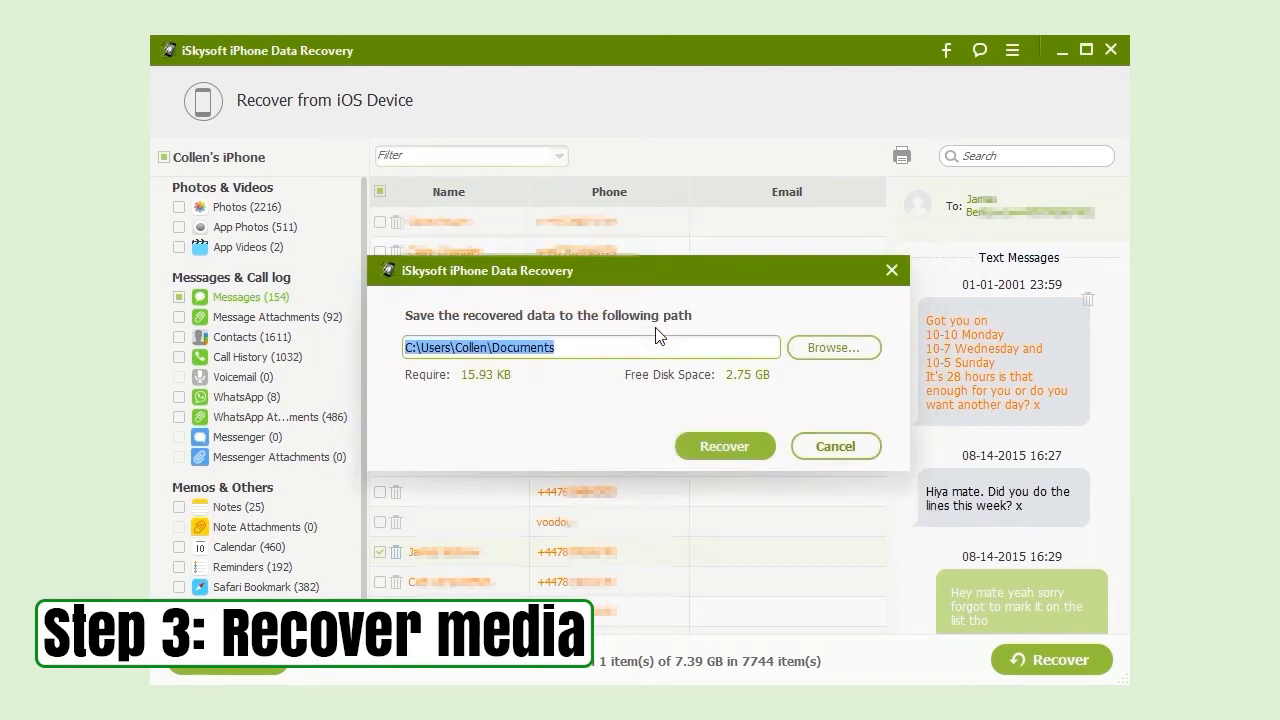
pyautogui.click(724, 446)
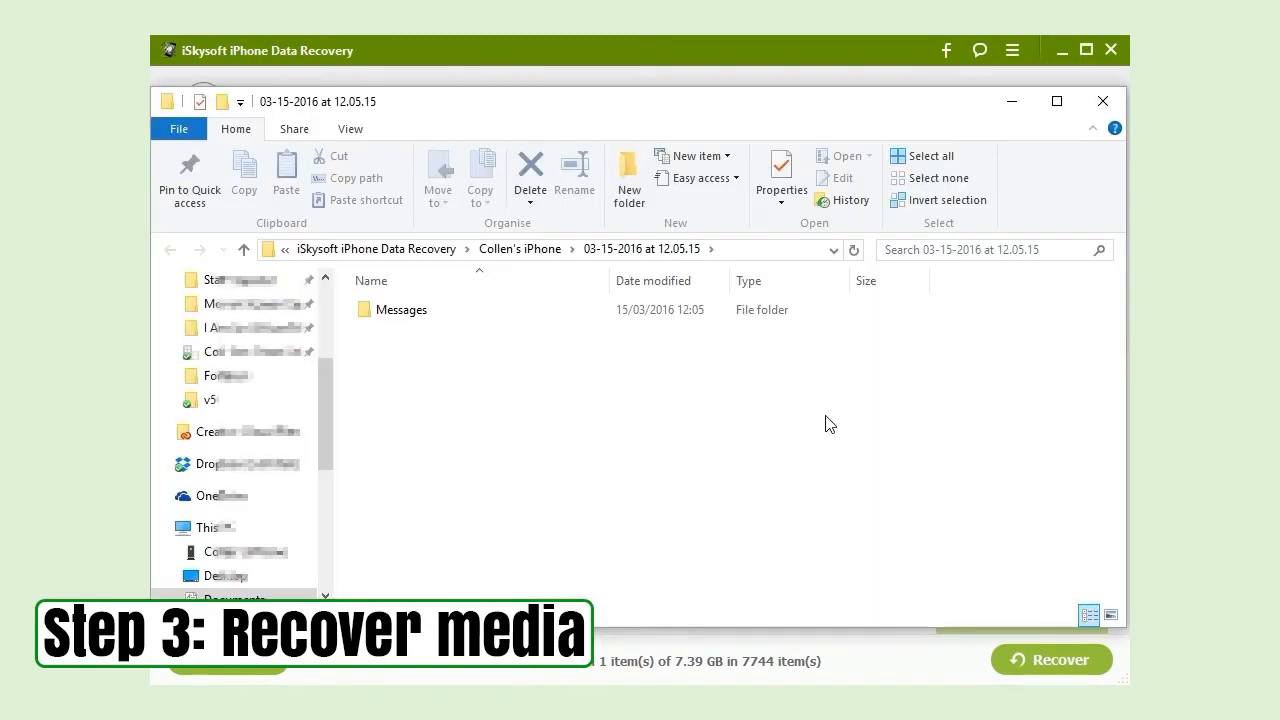
# - Browse into Messages > HTML and launch the exported Messages.html in the browser
pyautogui.click(400, 308)
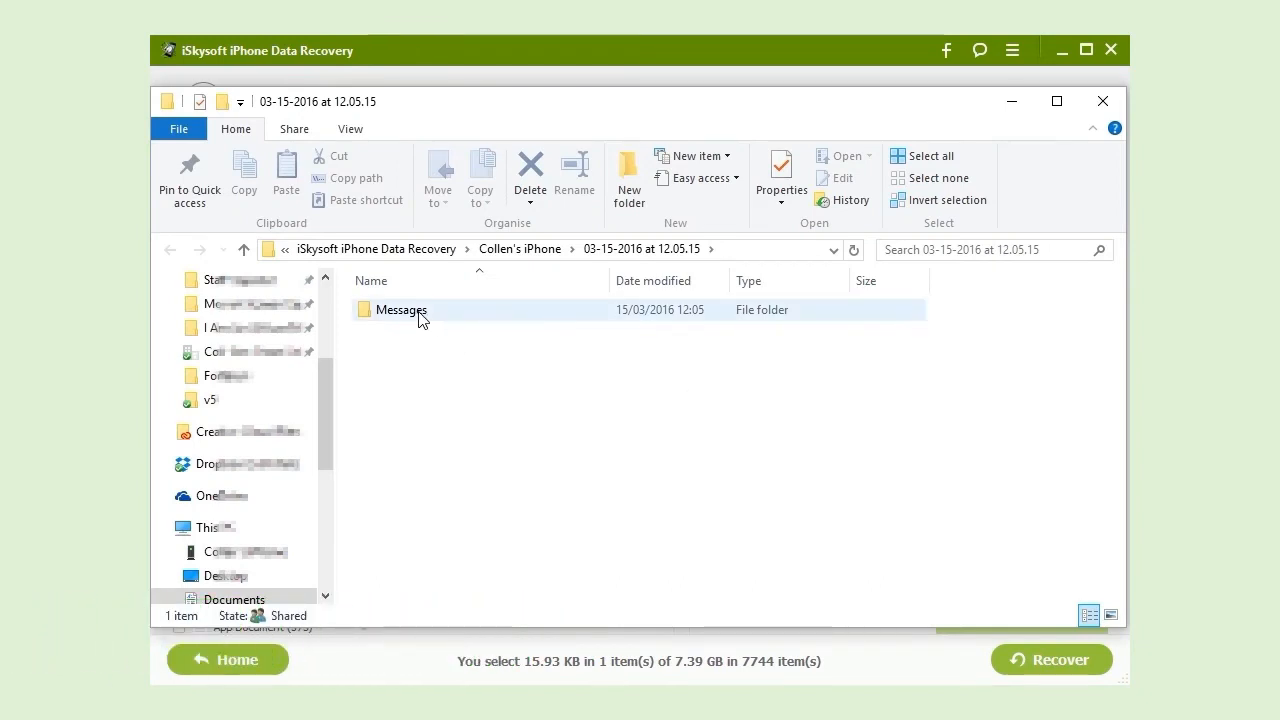
pyautogui.doubleClick(400, 308)
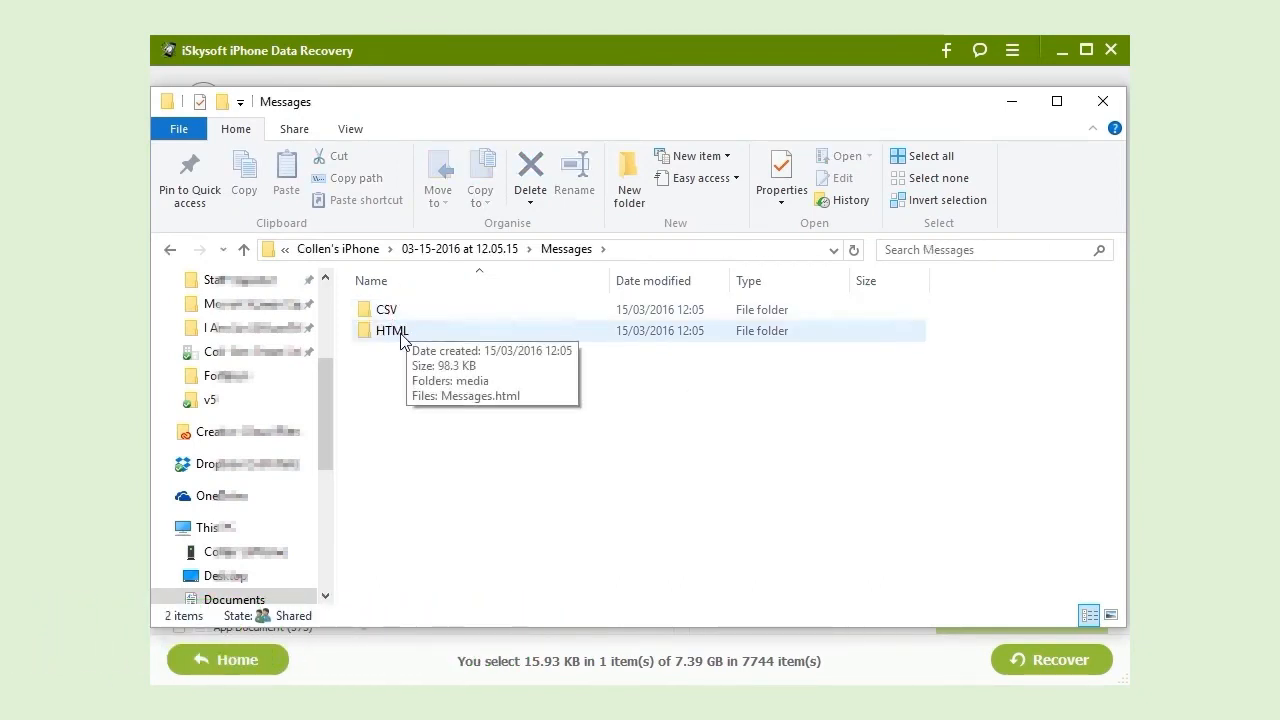
pyautogui.doubleClick(392, 330)
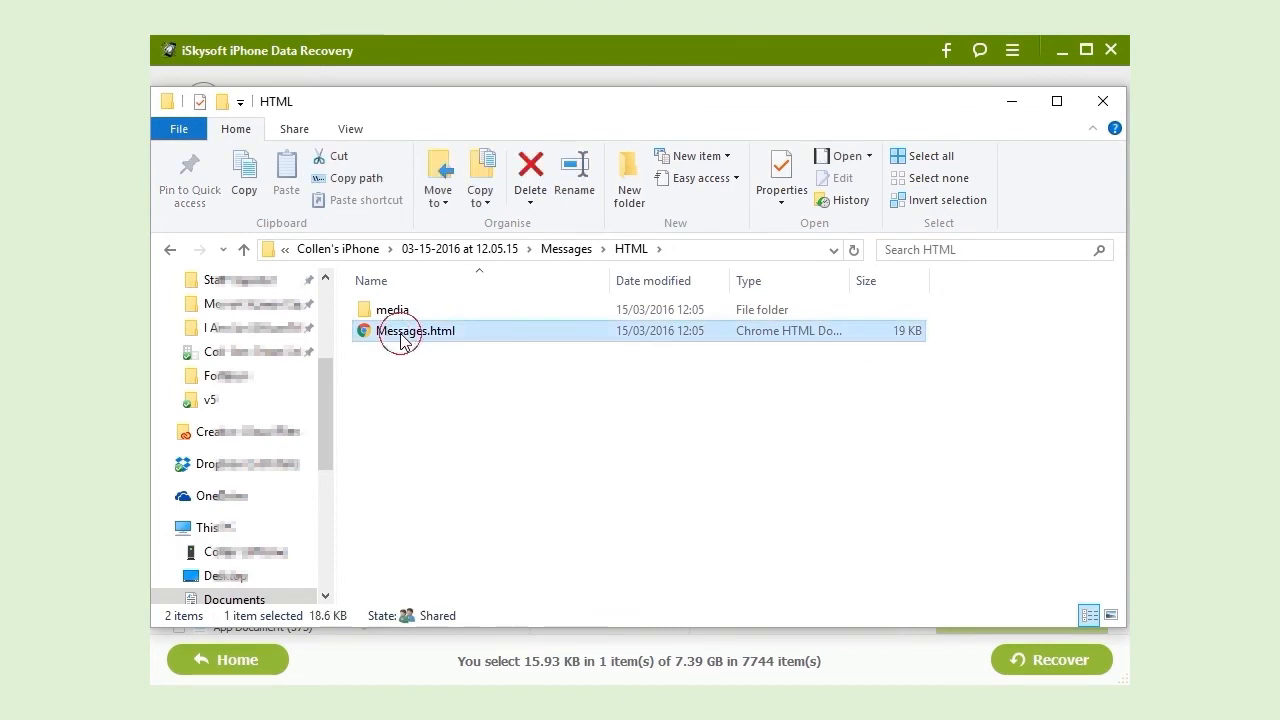
pyautogui.doubleClick(416, 332)
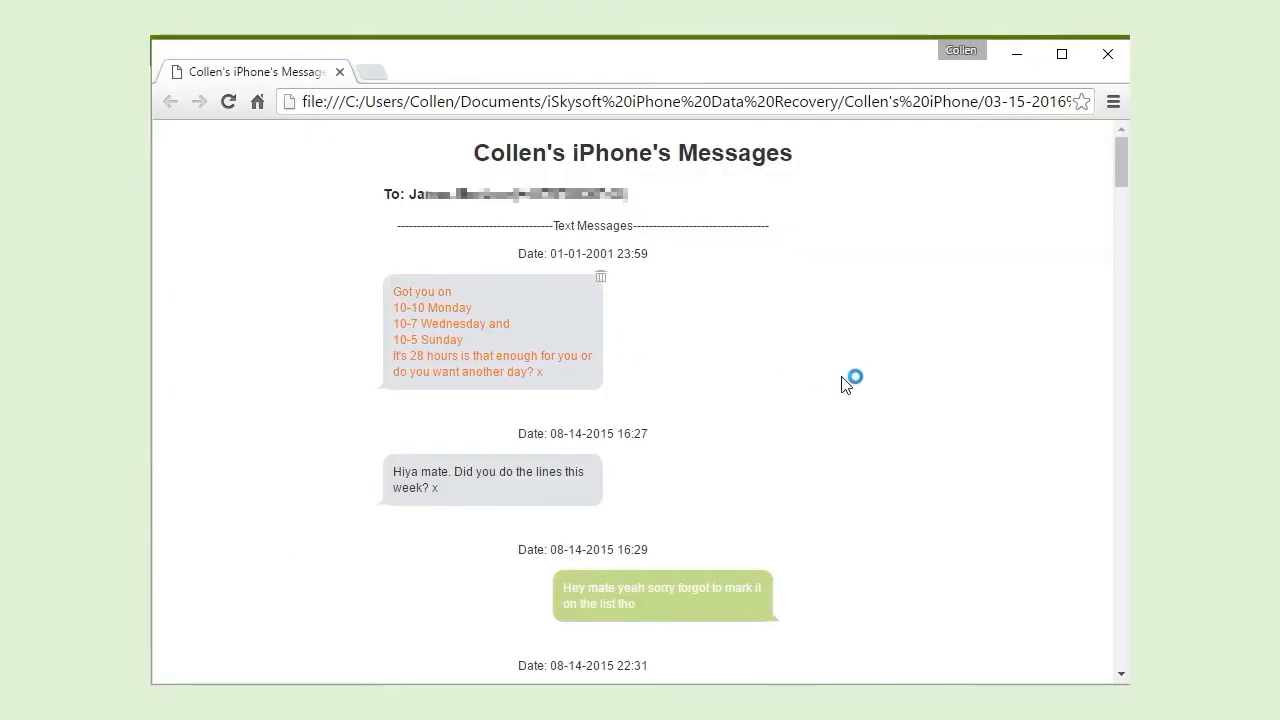
# - Read through the recovered conversation in Chrome, then close the browser
pyautogui.scroll(-3)
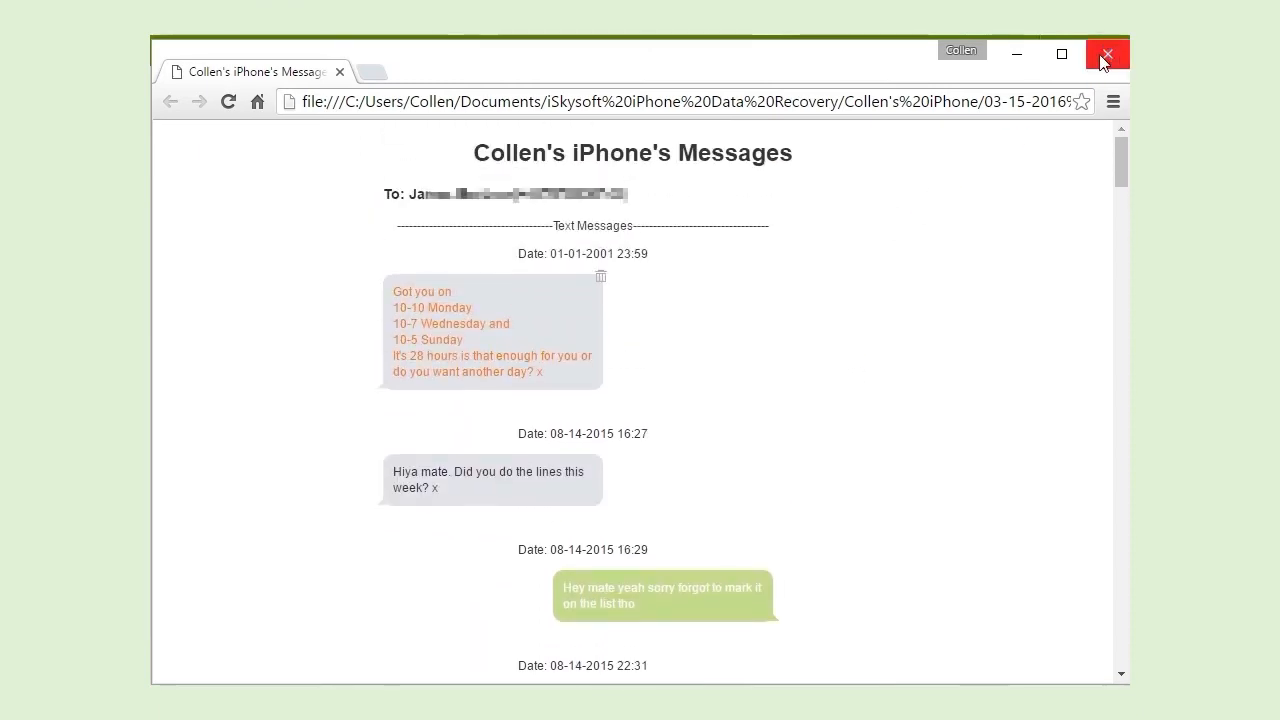
pyautogui.click(1106, 54)
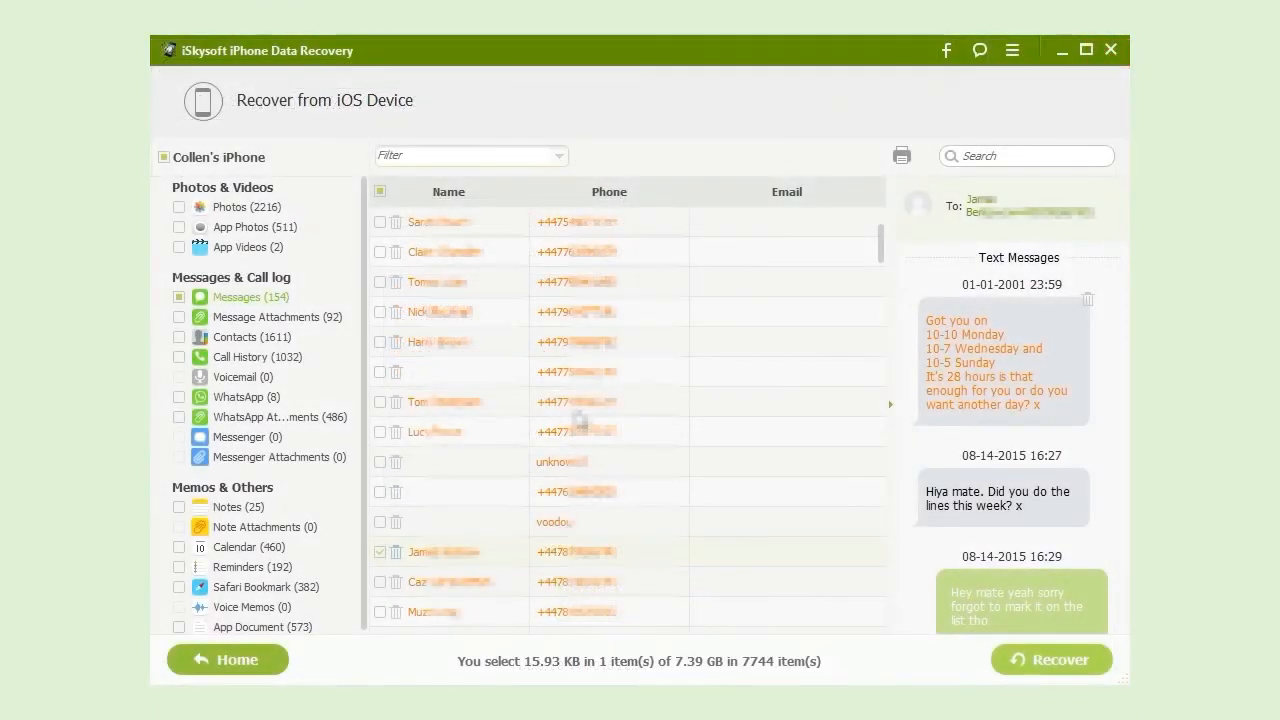
# - Select all 154 messages via the category checkbox, then untick it so none remain marked
pyautogui.click(180, 296)
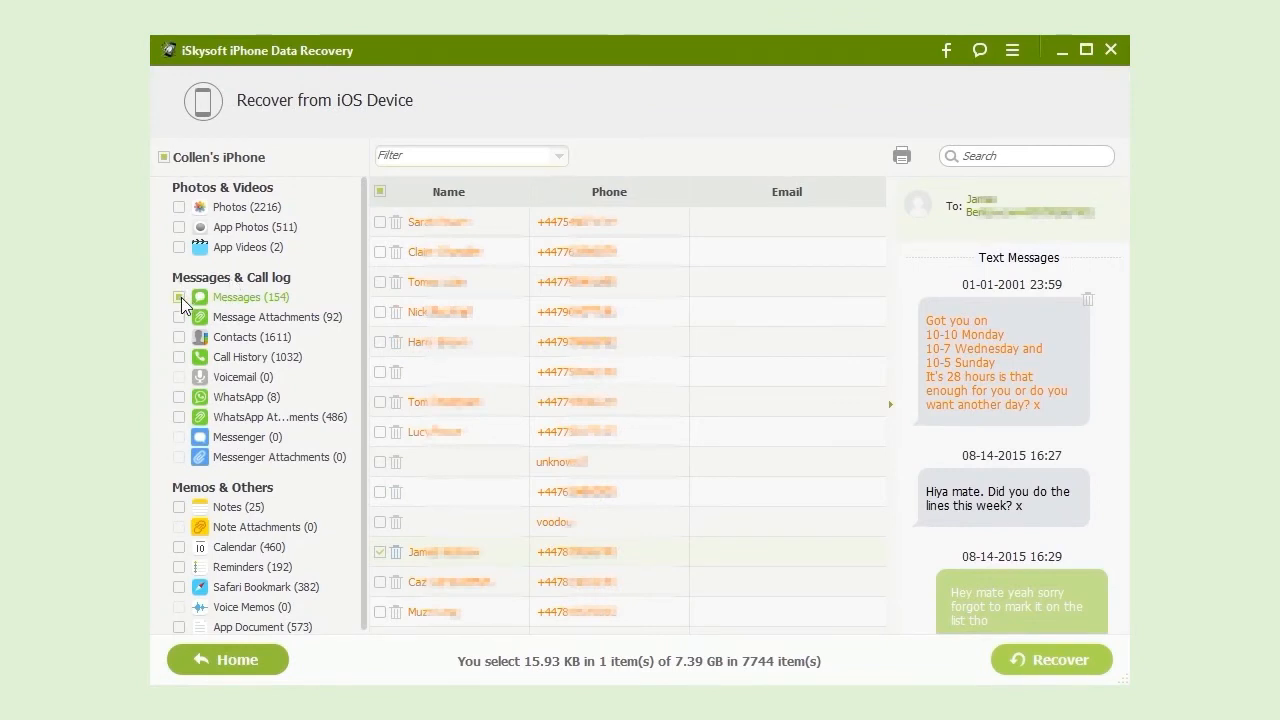
pyautogui.click(180, 296)
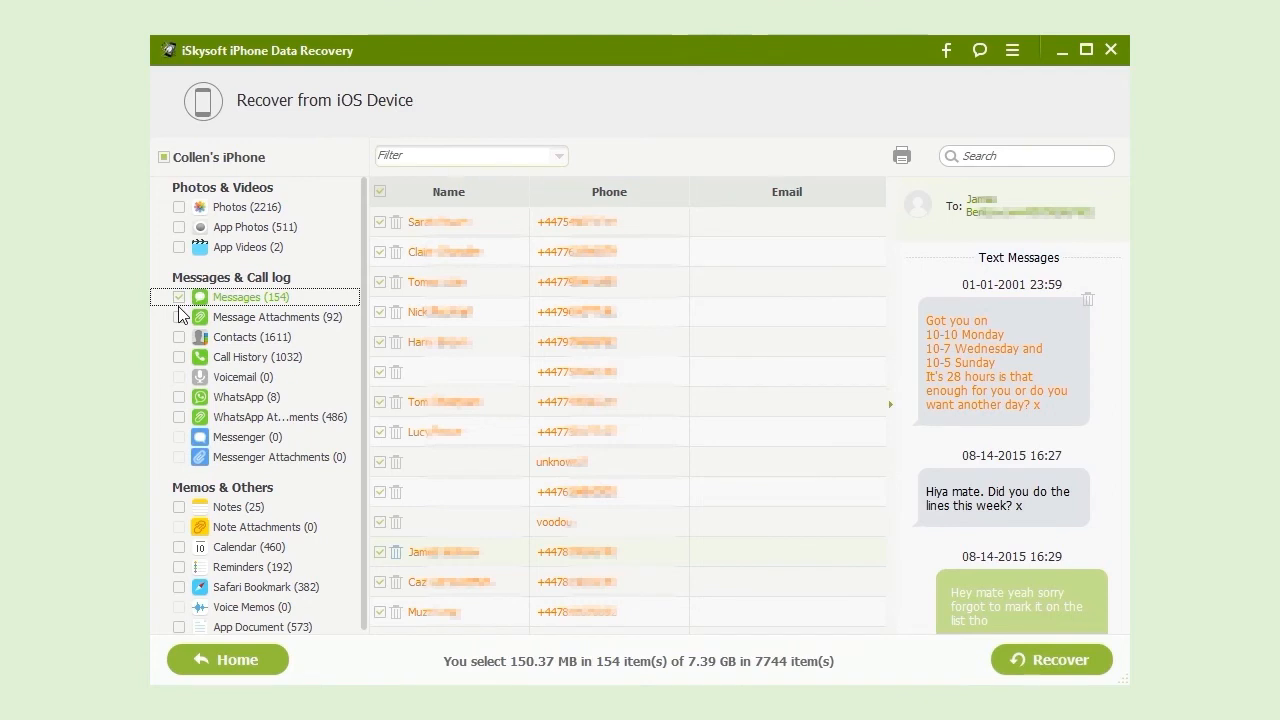
pyautogui.click(180, 296)
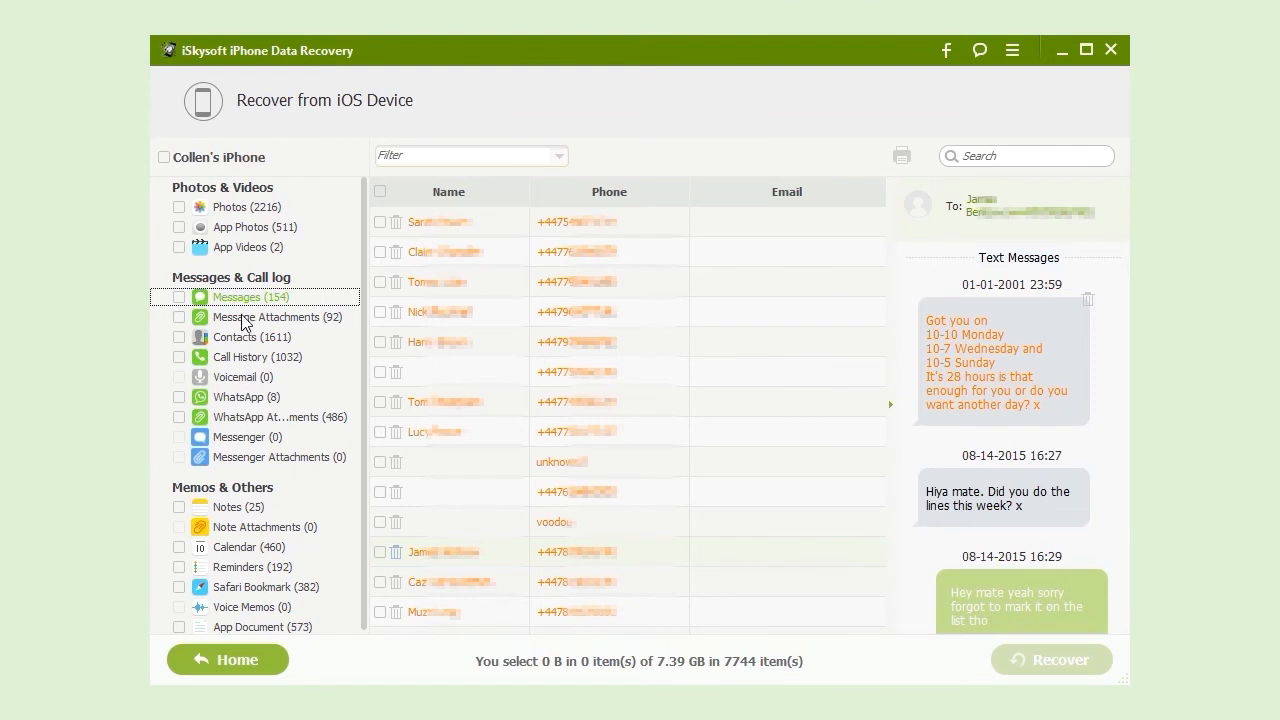
# - Browse Message Attachments, Photos and App Photos, ending on the Calendar entries
pyautogui.click(278, 316)
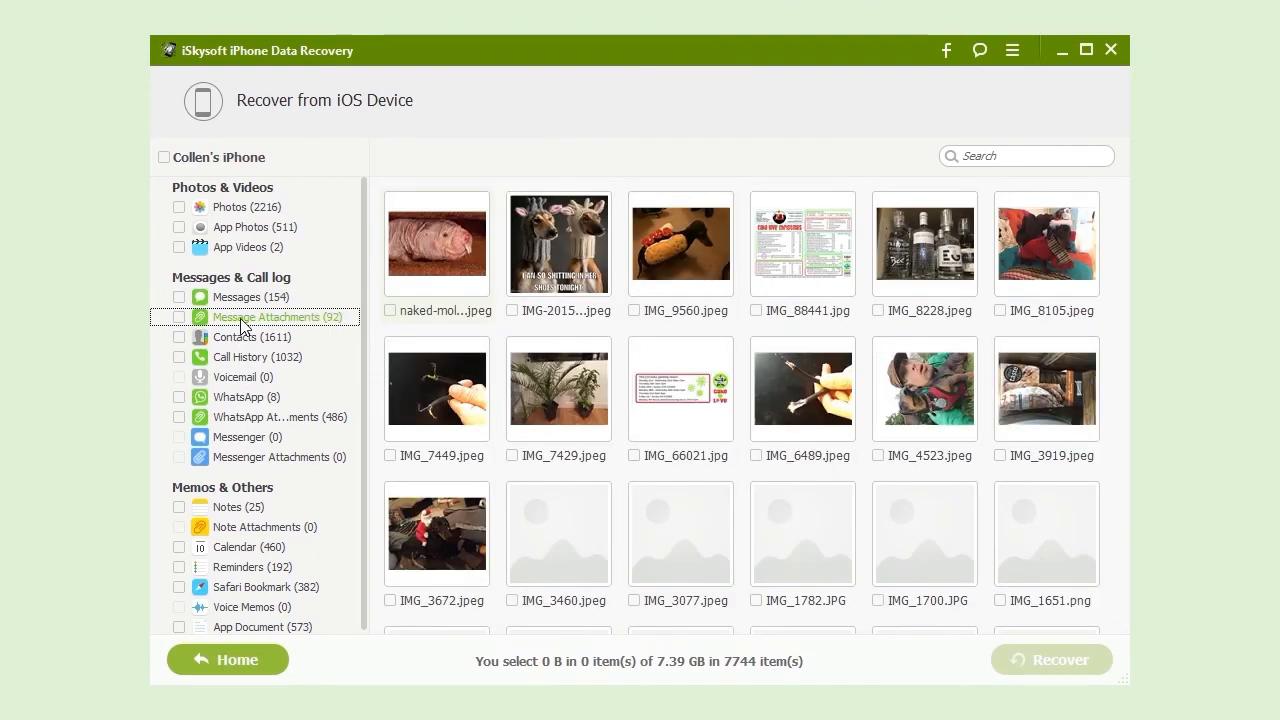
pyautogui.click(244, 206)
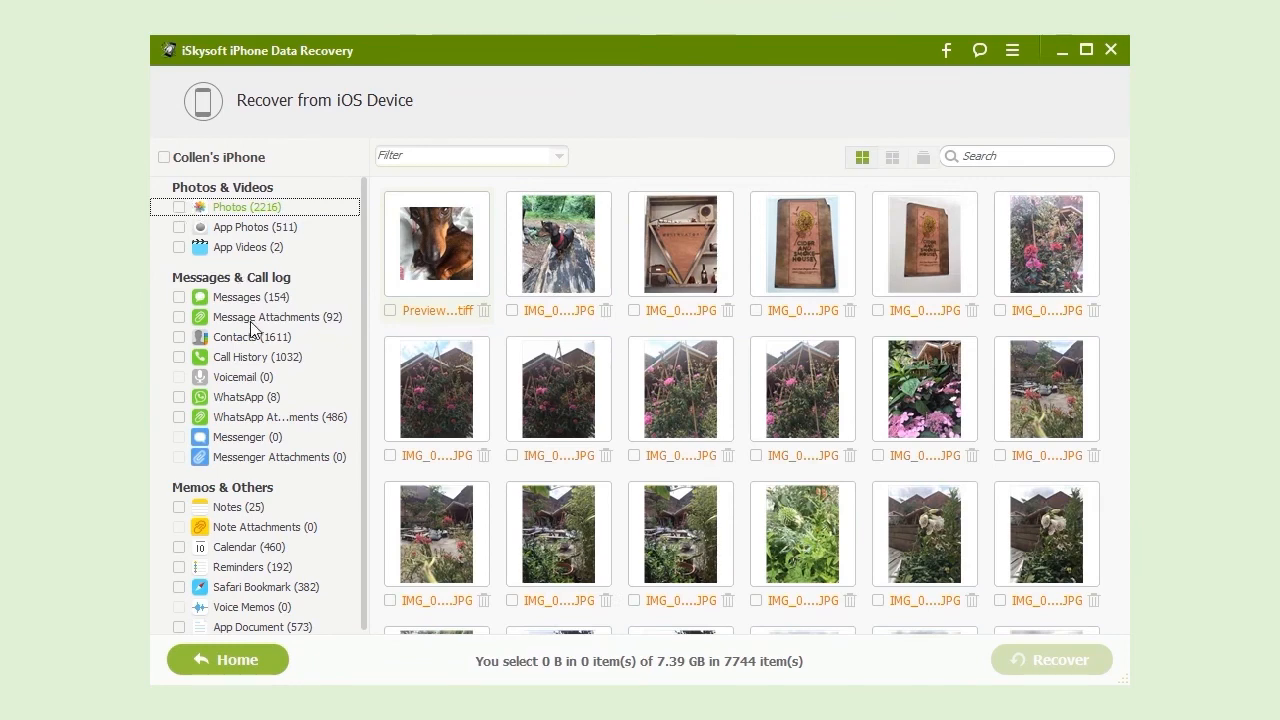
pyautogui.click(252, 228)
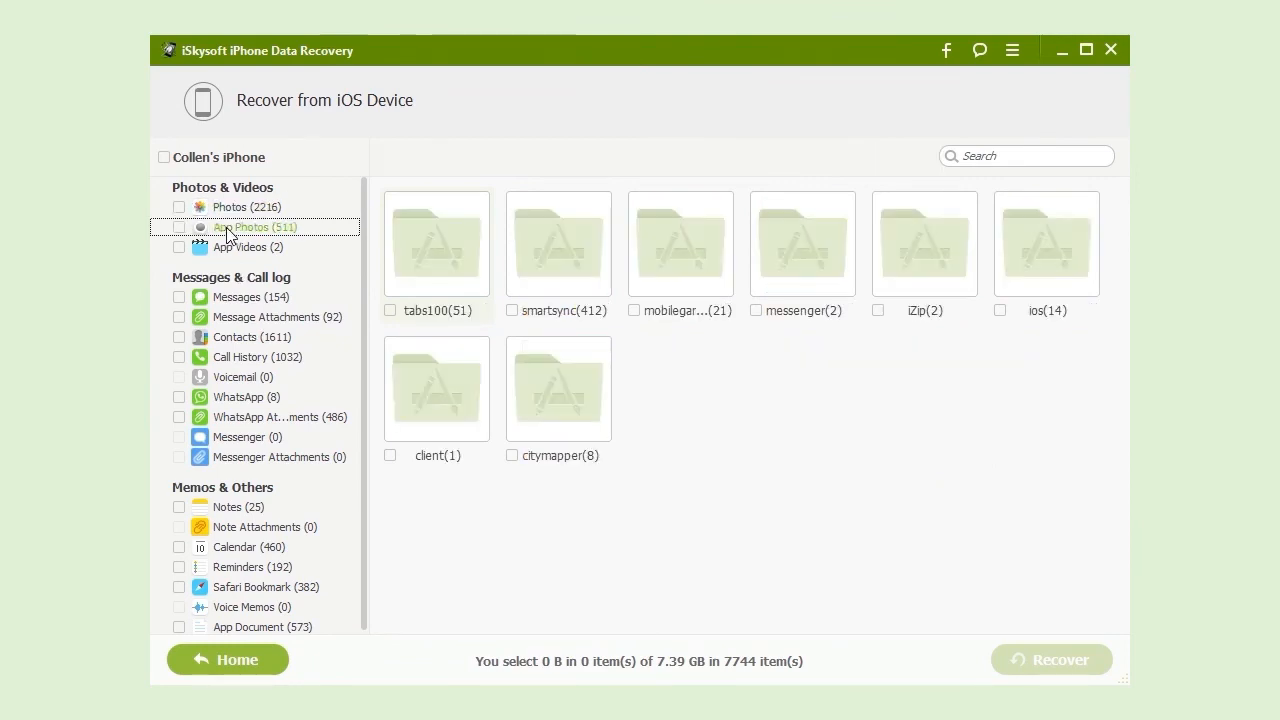
pyautogui.moveTo(244, 542)
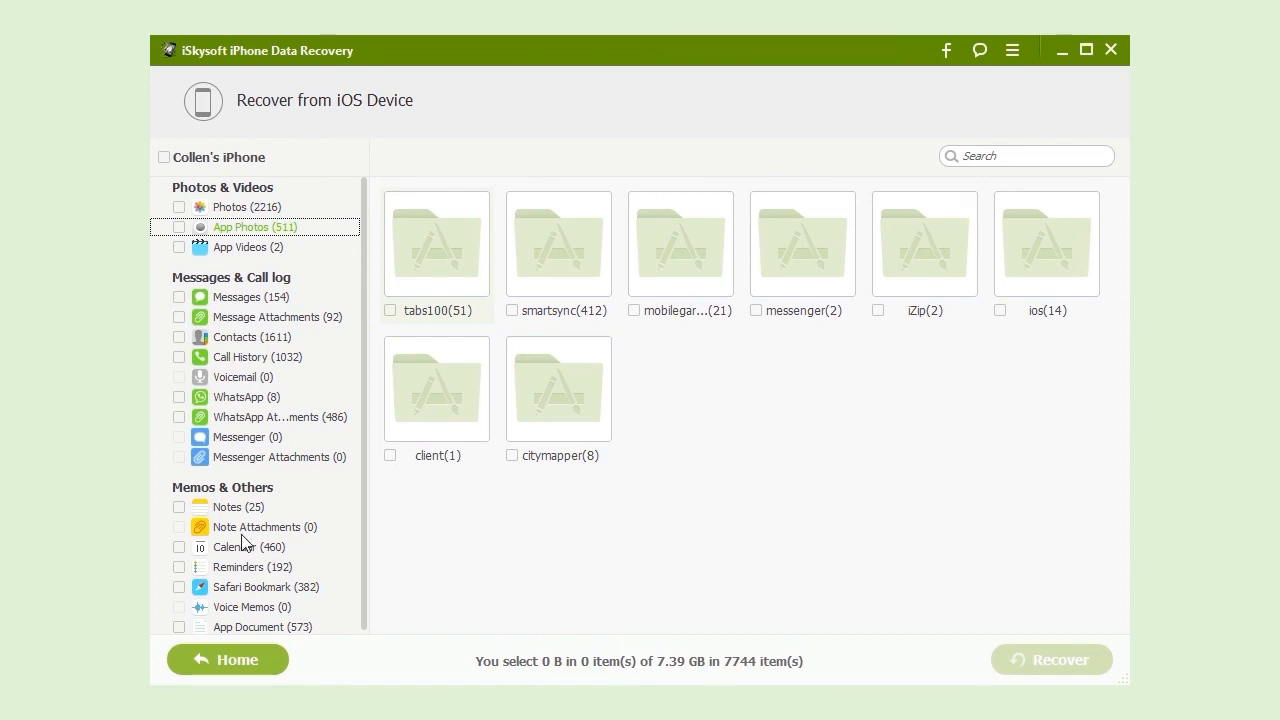
pyautogui.click(248, 548)
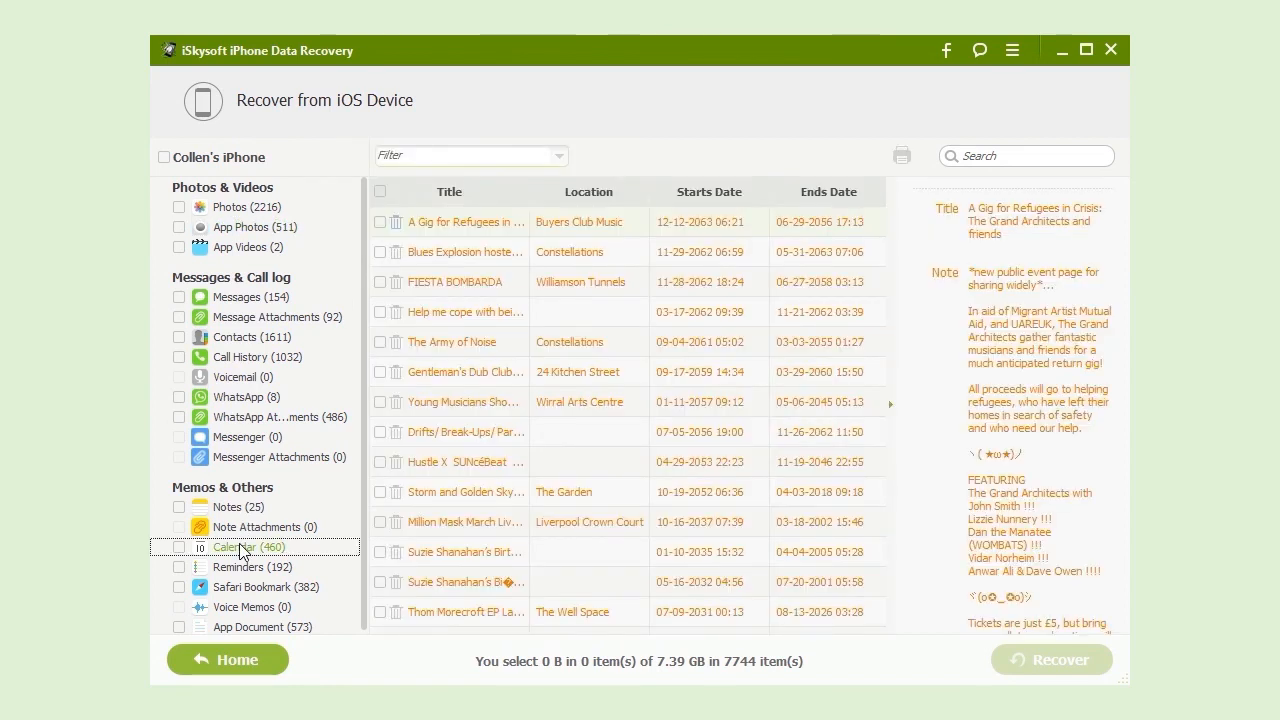